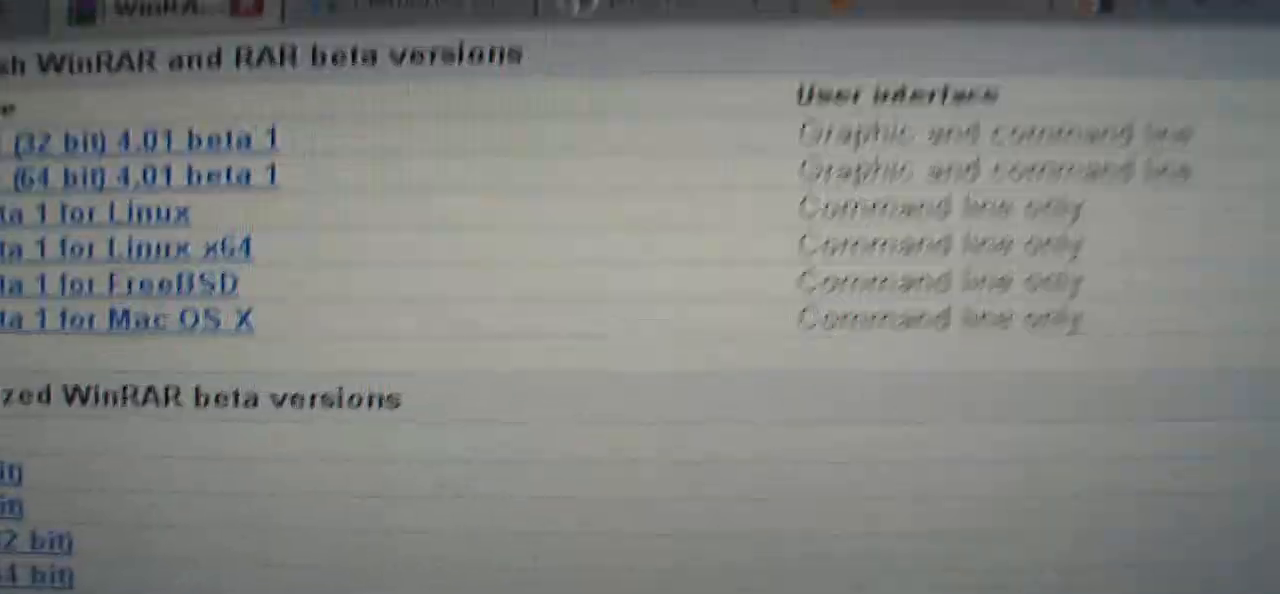
Step: Enter access code '6f' on filecrop and scroll to the RapidShare download link
scroll(down, 3)
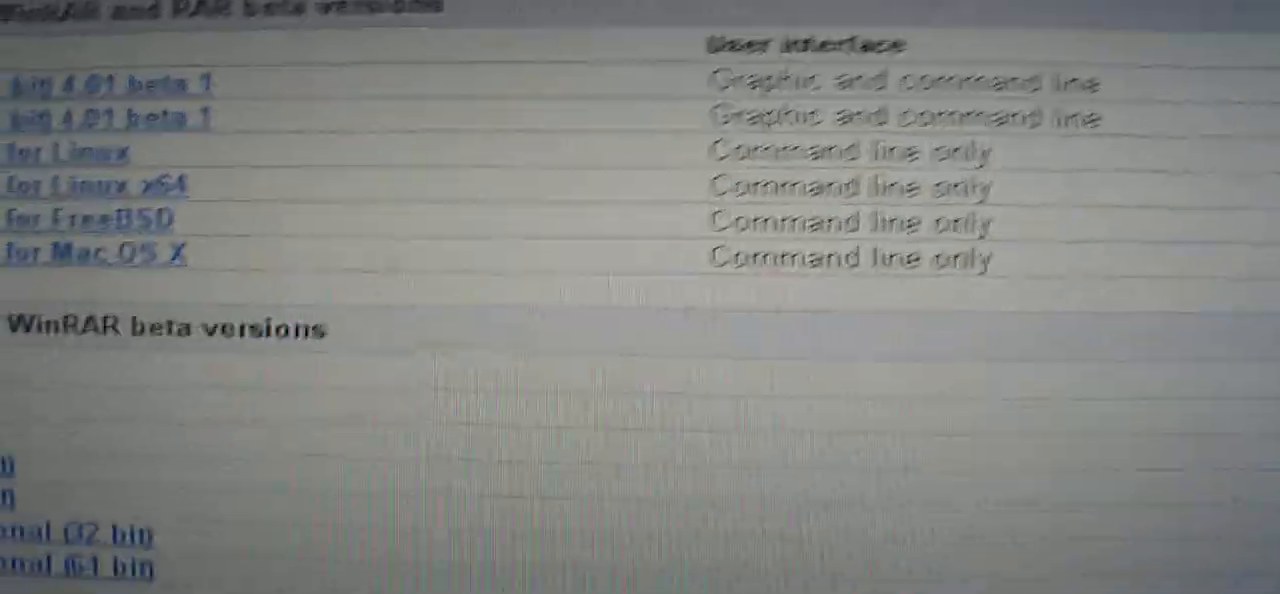
scroll(down, 3)
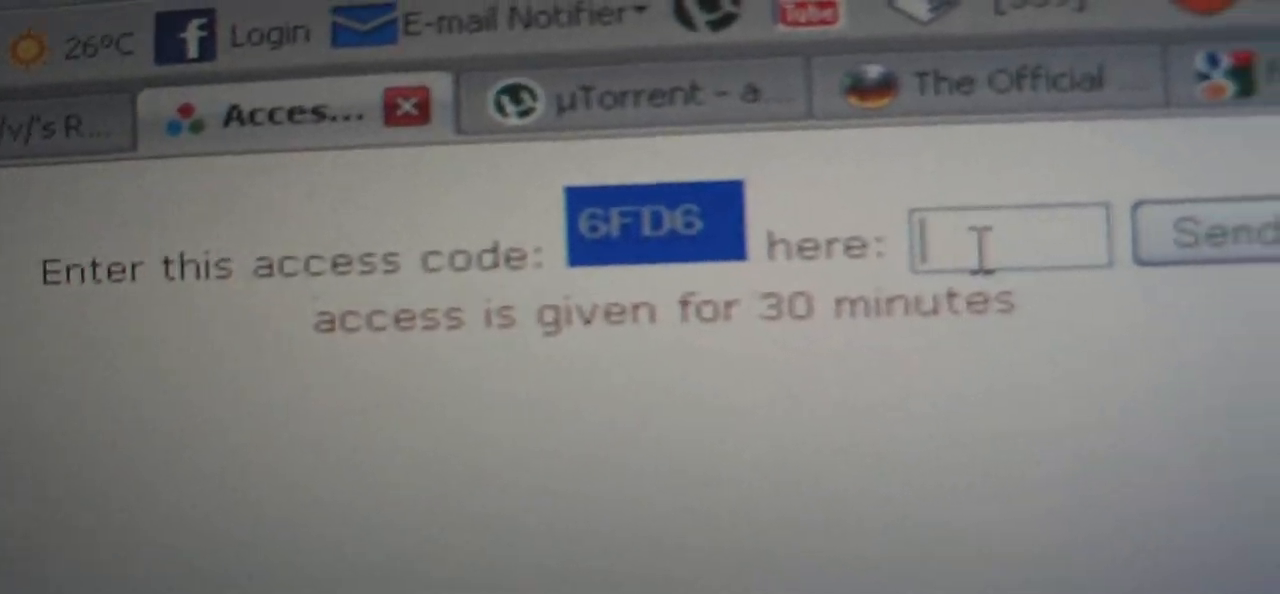
text(6f)
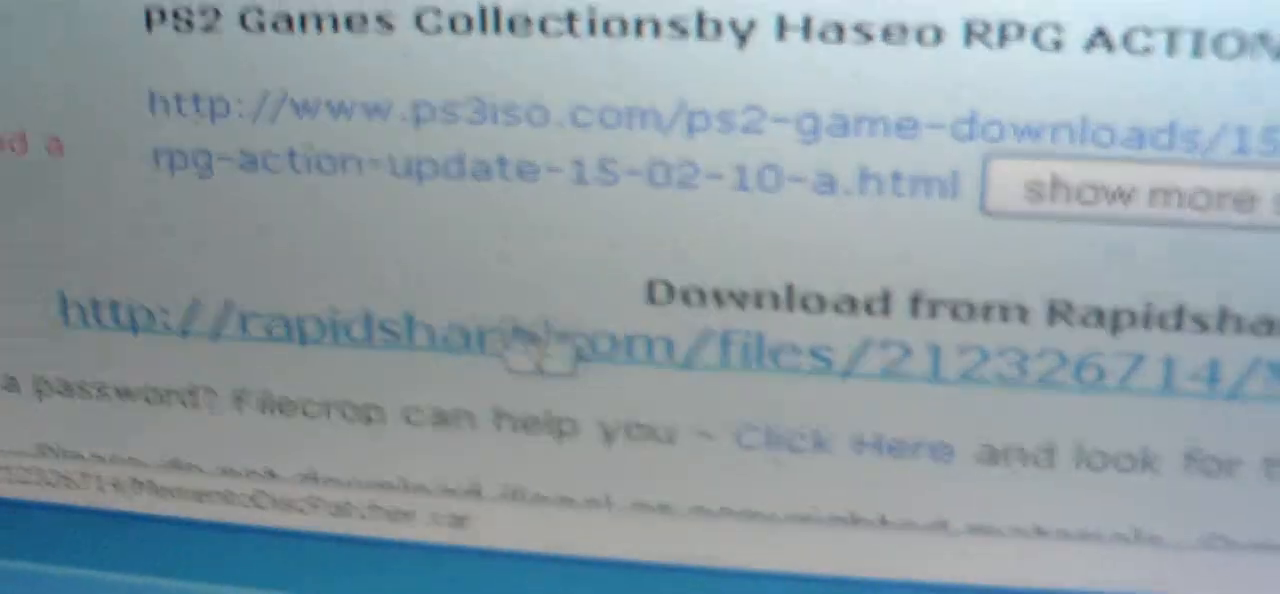
scroll(down, 3)
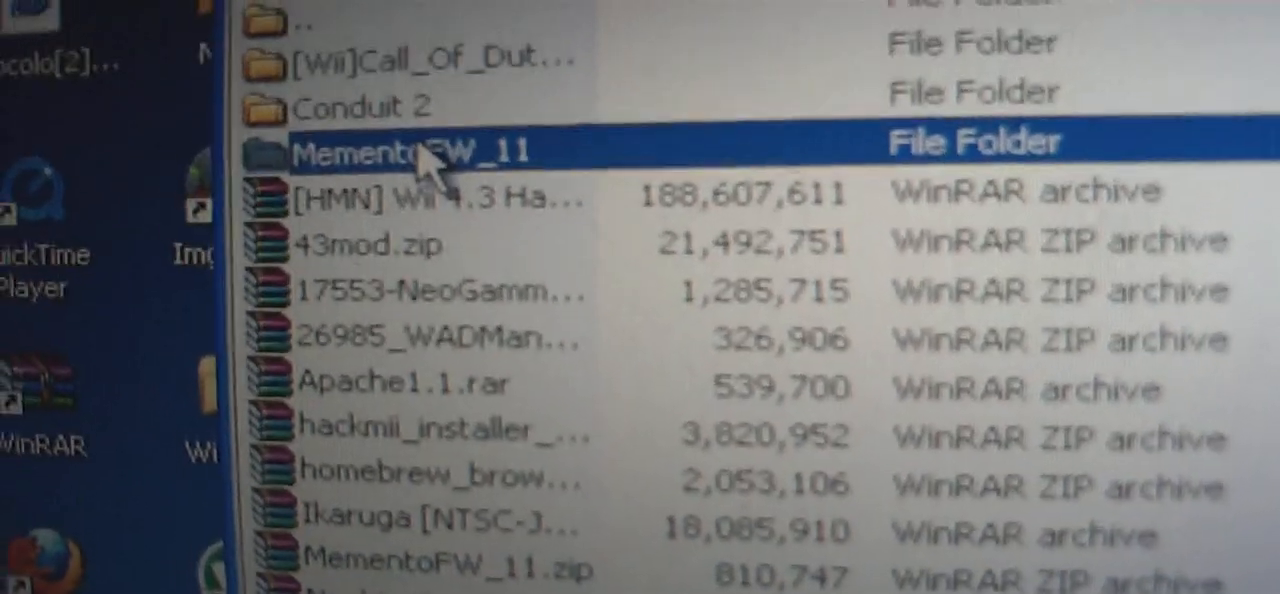
Step: Open the MementoFW_11 folder and start extracting its four files to a chosen folder
double_click(410, 145)
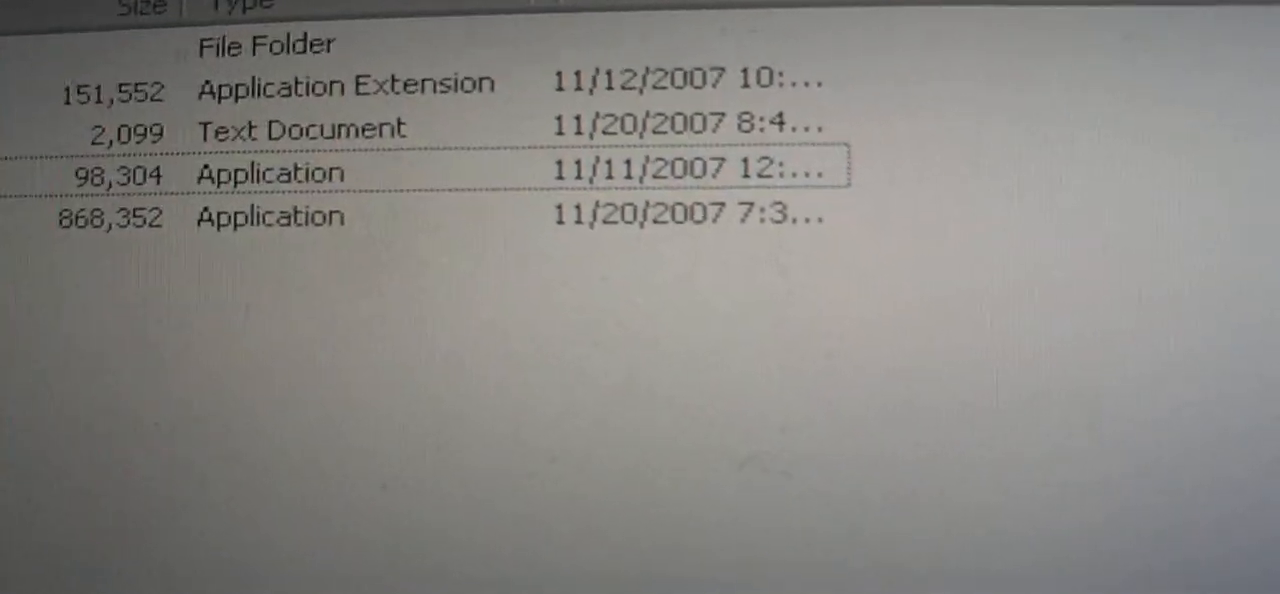
right_click(270, 173)
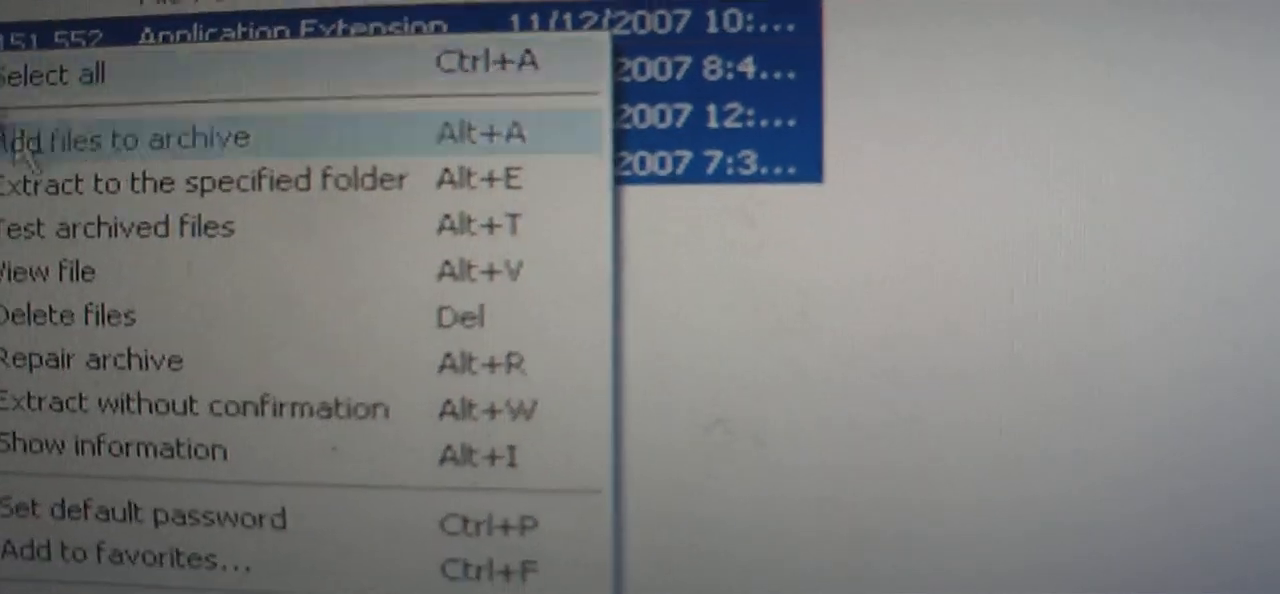
click(125, 137)
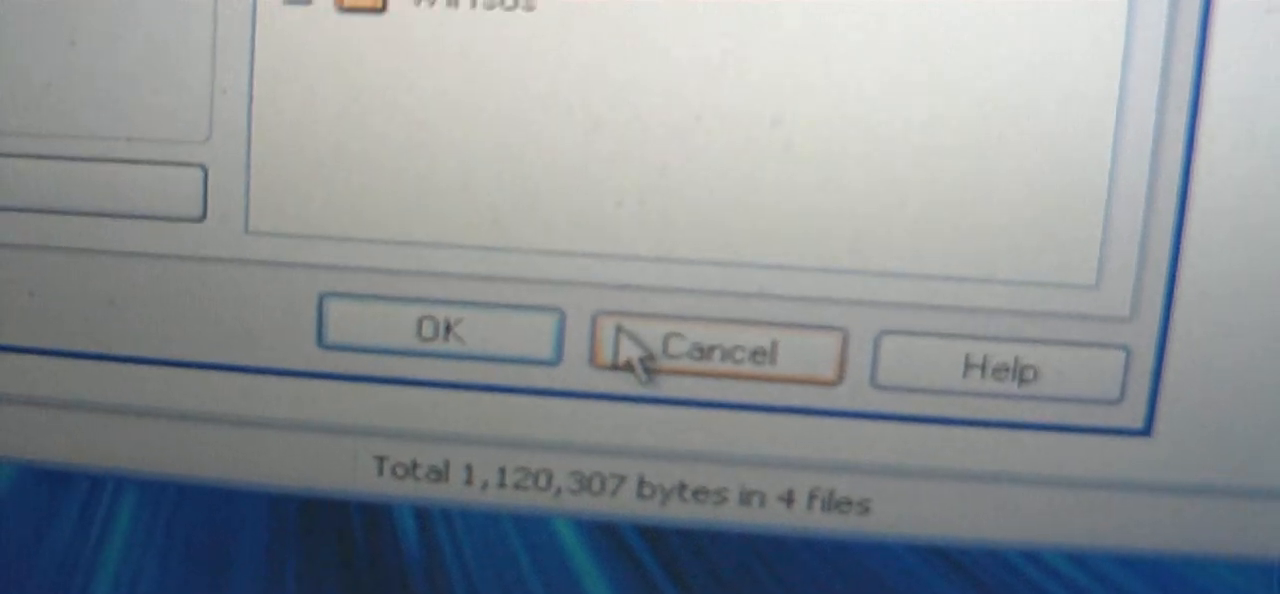
click(720, 350)
text(Final Fantasy X-2 ntsc)
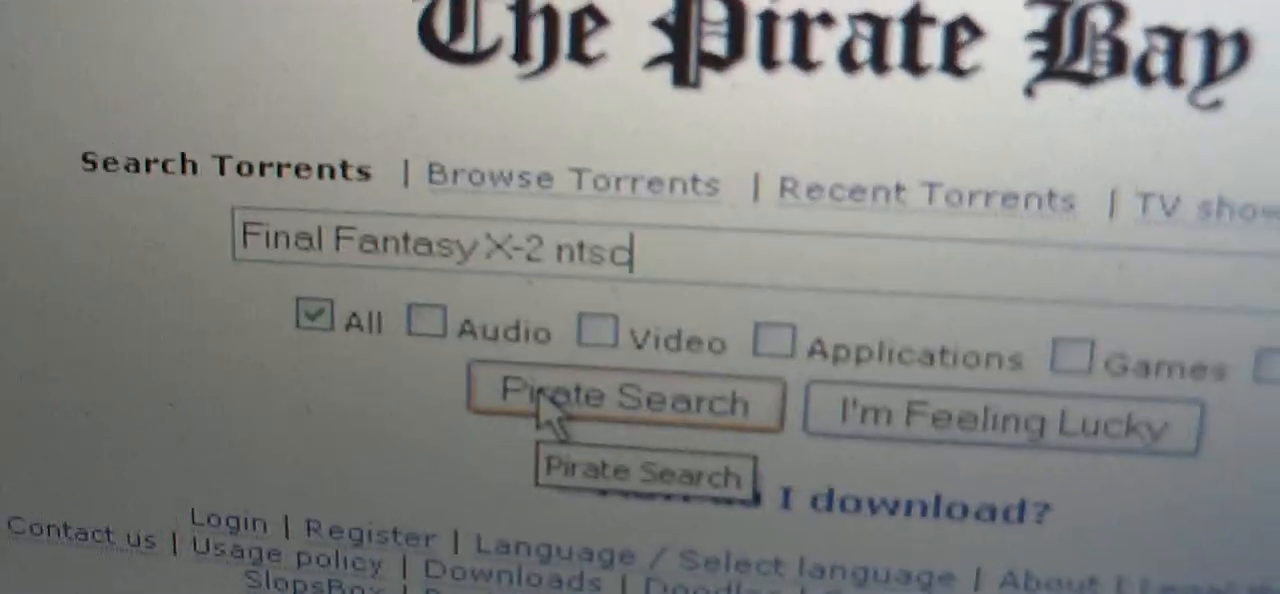
Step: Run the Pirate Bay search for 'Final Fantasy X-2 ntsc' and scroll the results
click(627, 403)
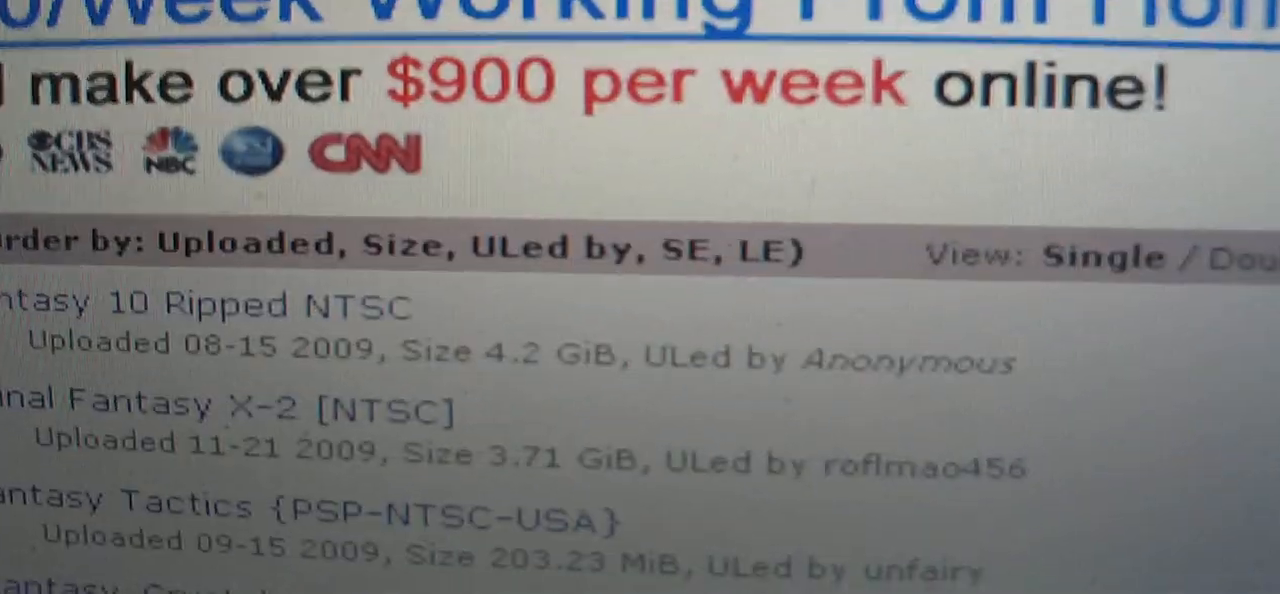
scroll(down, 3)
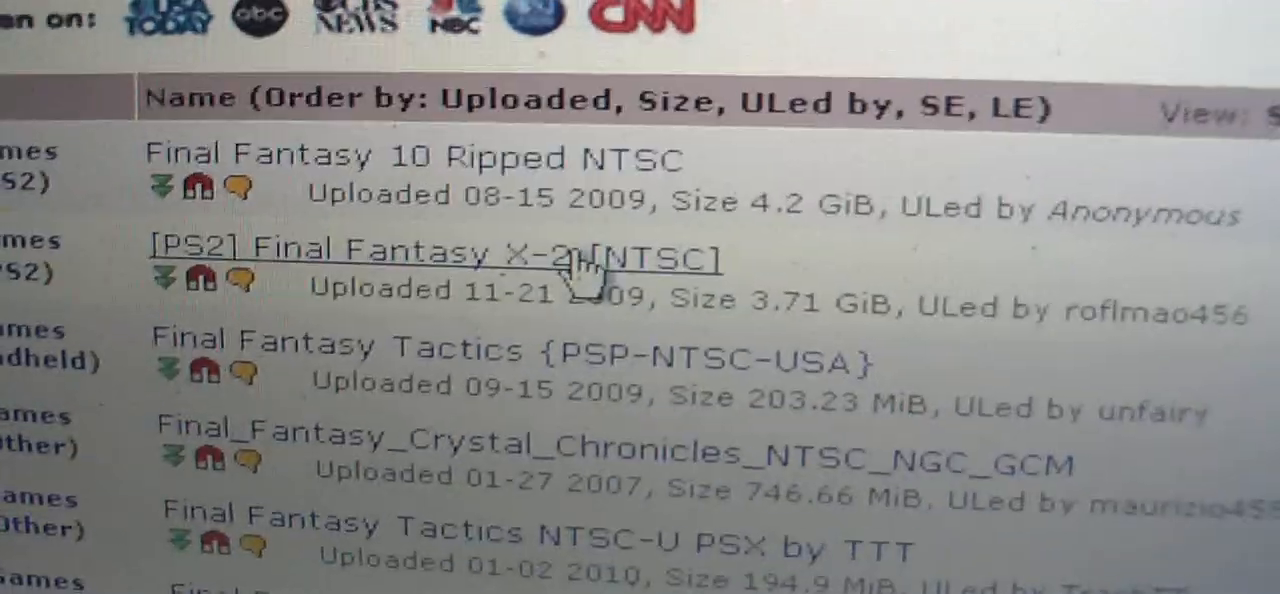
Step: Open the [PS2] Final Fantasy X-2 [NTSC] torrent page and download its torrent
click(436, 250)
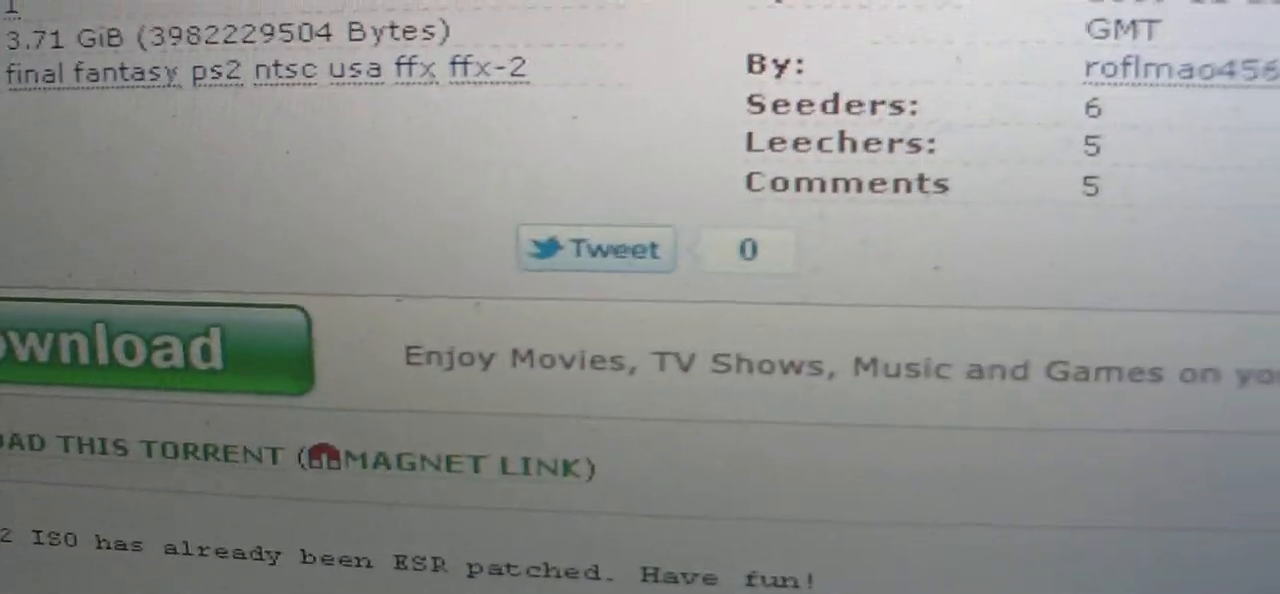
click(150, 350)
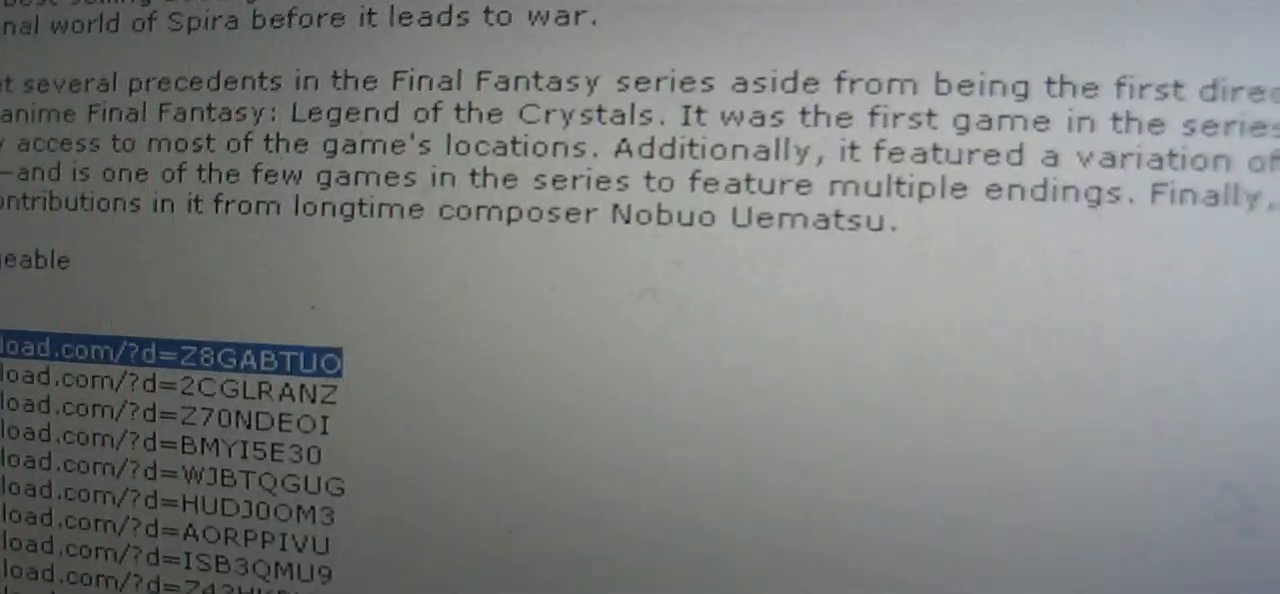
Step: Scroll the SNESorama Final Fantasy page down to the split download links
scroll(down, 3)
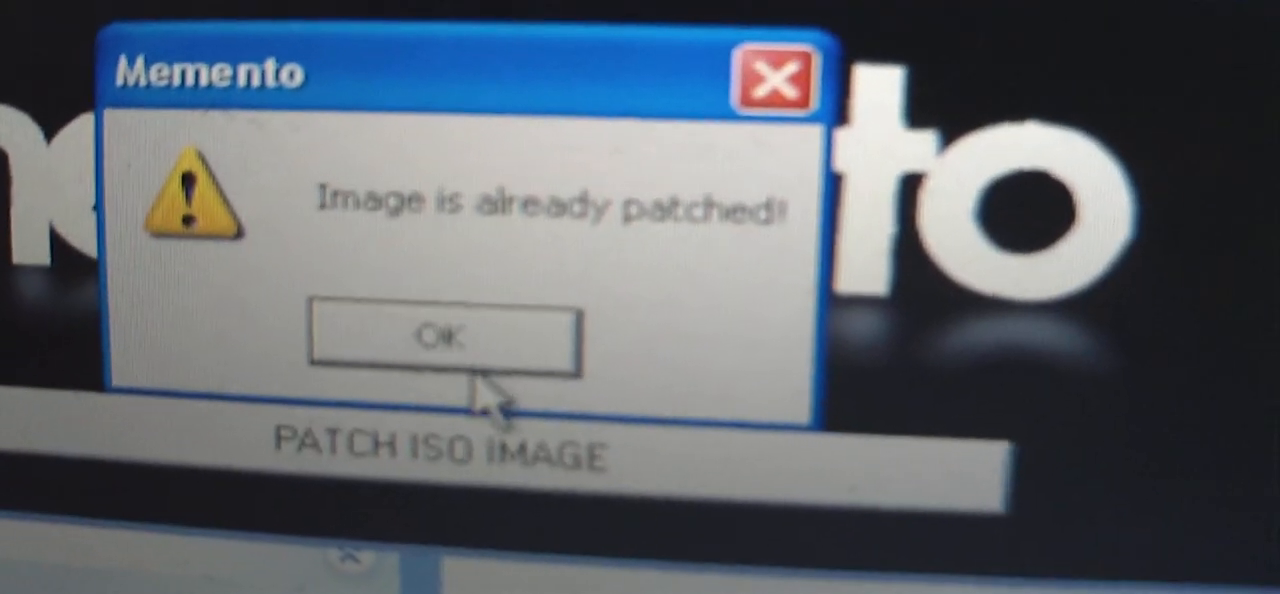
Step: Dismiss the 'Image is already patched!' notice with OK
click(446, 335)
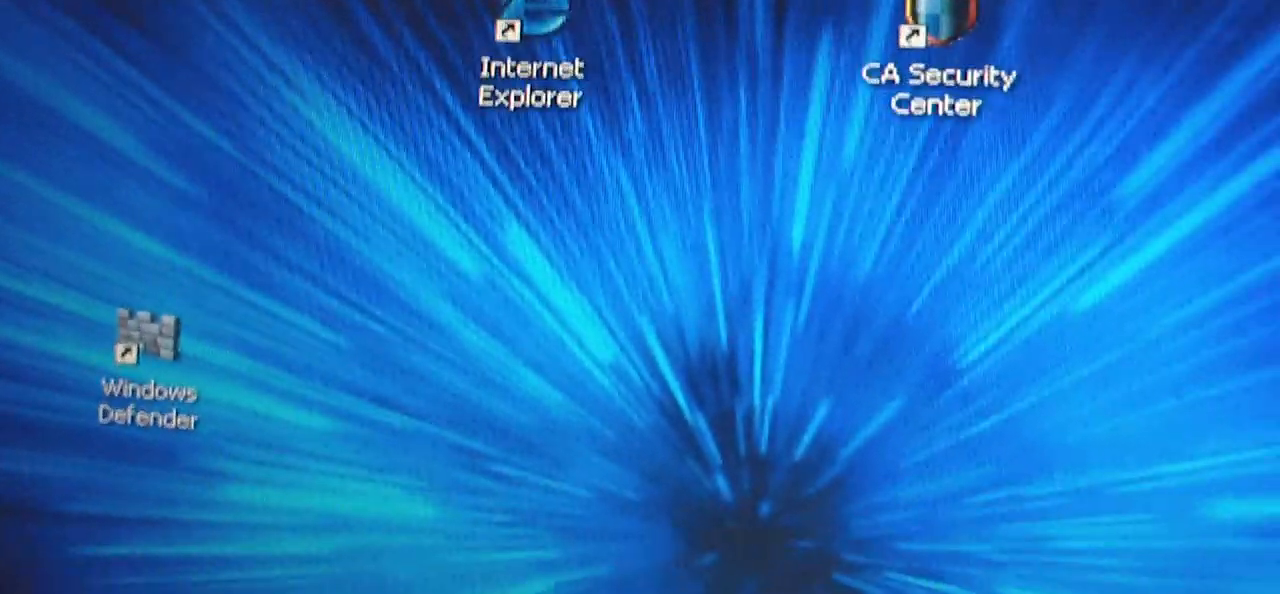